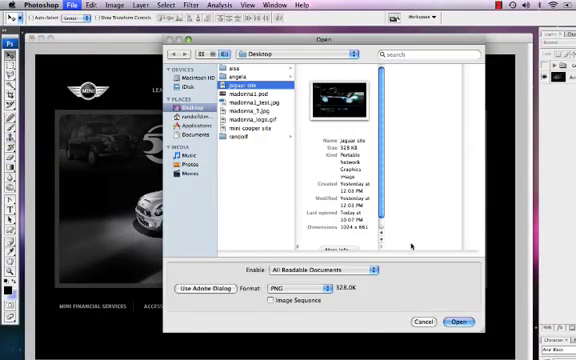
Open the Mini Cooper website screenshot file for editing.
left_click(464, 320)
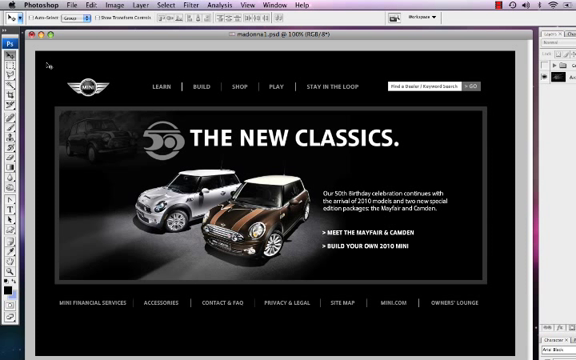
Show the rulers so guides can mark the header, hero image and footer.
key("cmd+r")
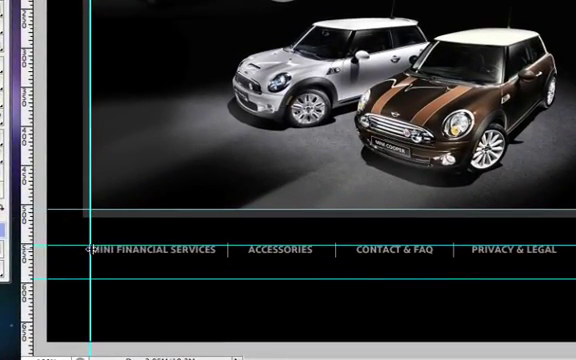
mouse_move(110, 224)
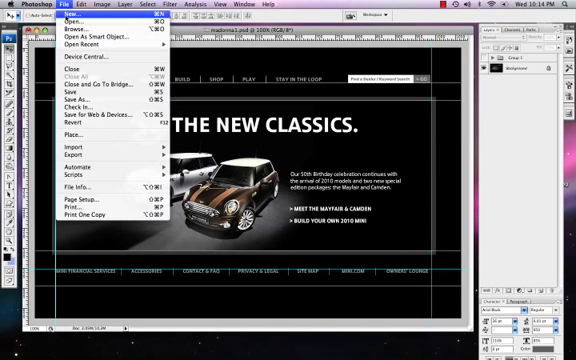
Open the Madonna face photo and select the whole picture for copying.
left_click(72, 20)
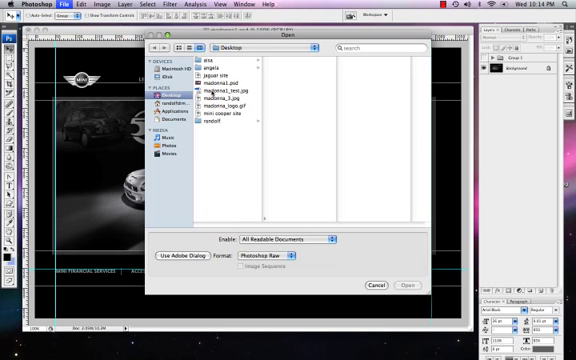
left_click(222, 104)
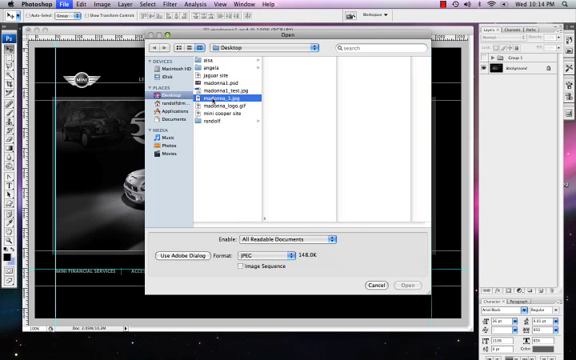
left_click(220, 100)
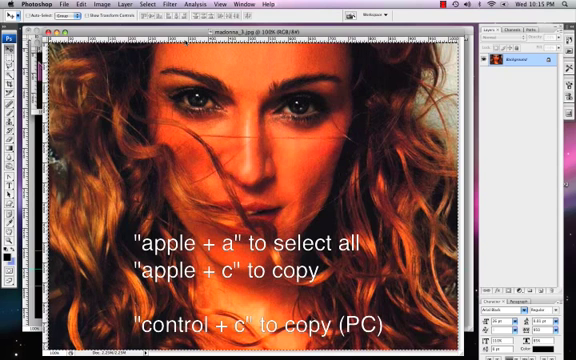
key("cmd+a")
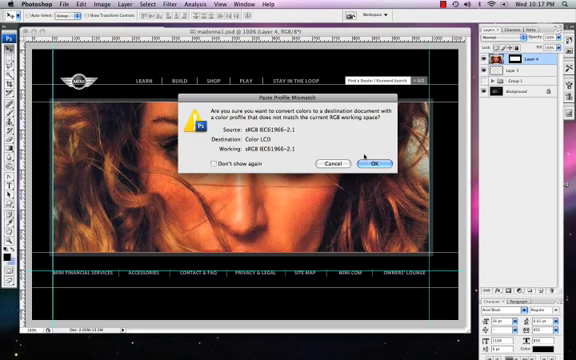
Accept the colour-profile conversion for the pasted MADONNA logo.
left_click(402, 164)
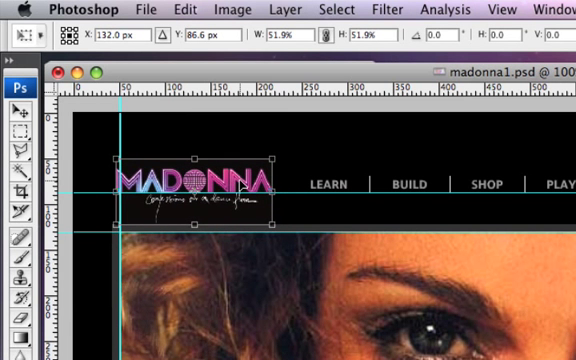
Nudge the MADONNA logo into alignment with the top-left guides.
left_click_drag(200, 184, 208, 184)
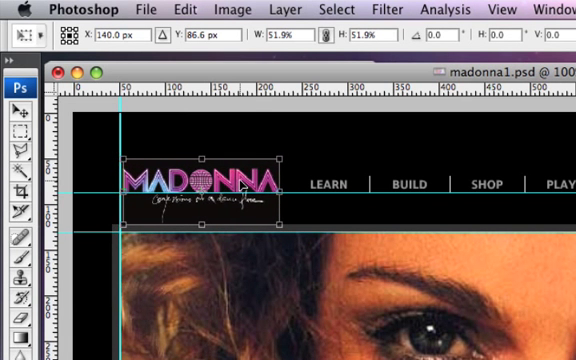
left_click_drag(210, 184, 208, 184)
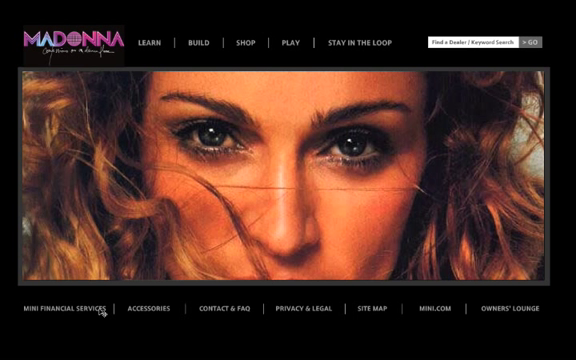
mouse_move(110, 308)
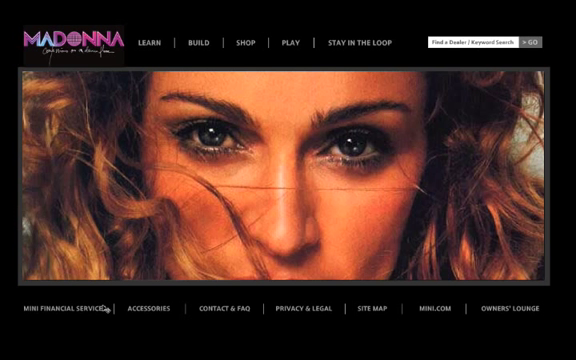
mouse_move(372, 312)
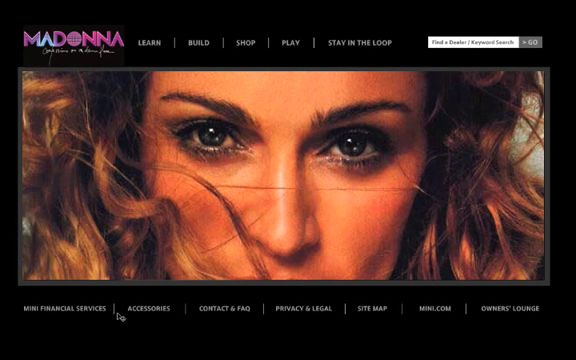
mouse_move(138, 316)
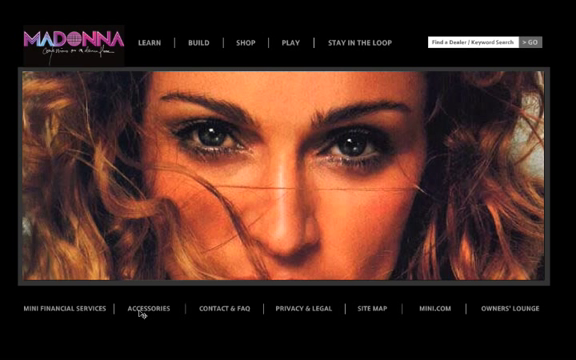